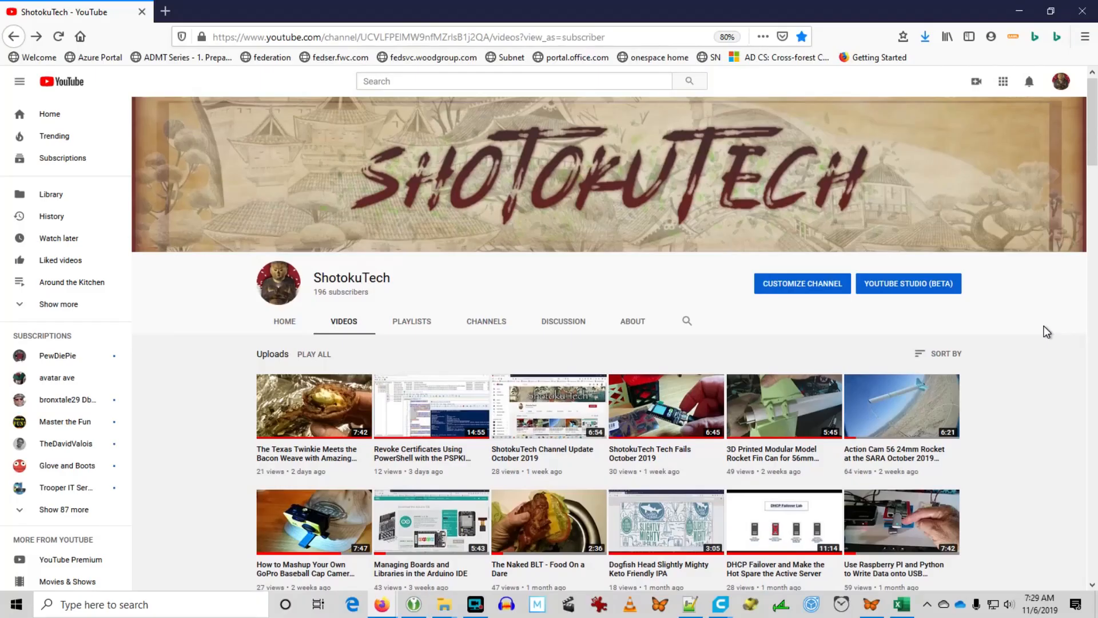
{"action": "scroll", "scroll_direction": "down", "scroll_amount": 3}
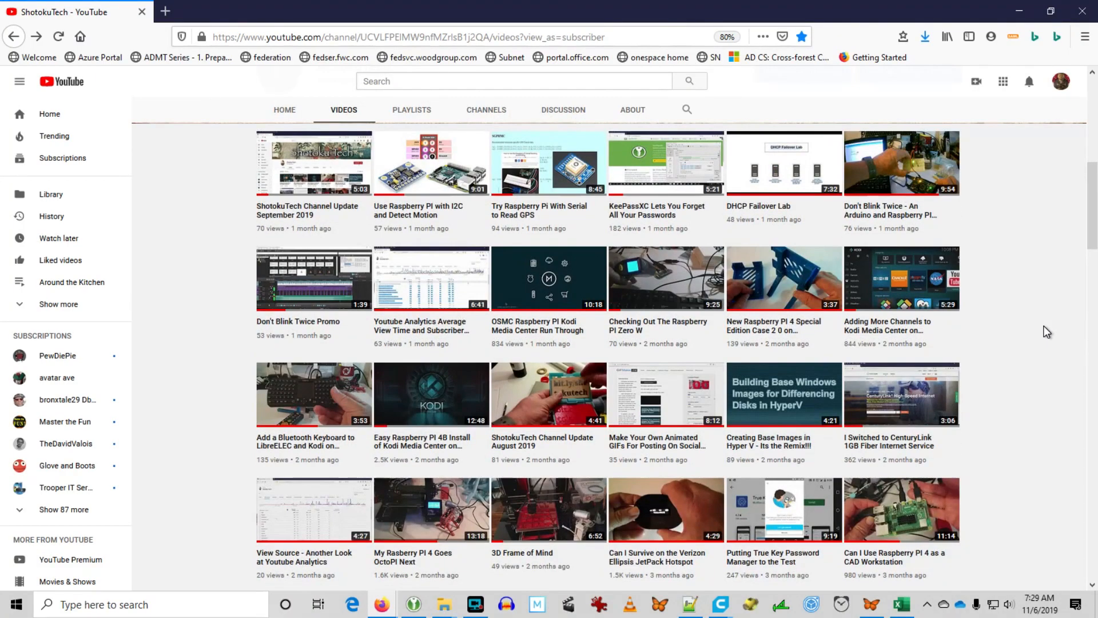
{"action": "scroll", "scroll_direction": "down", "scroll_amount": 3}
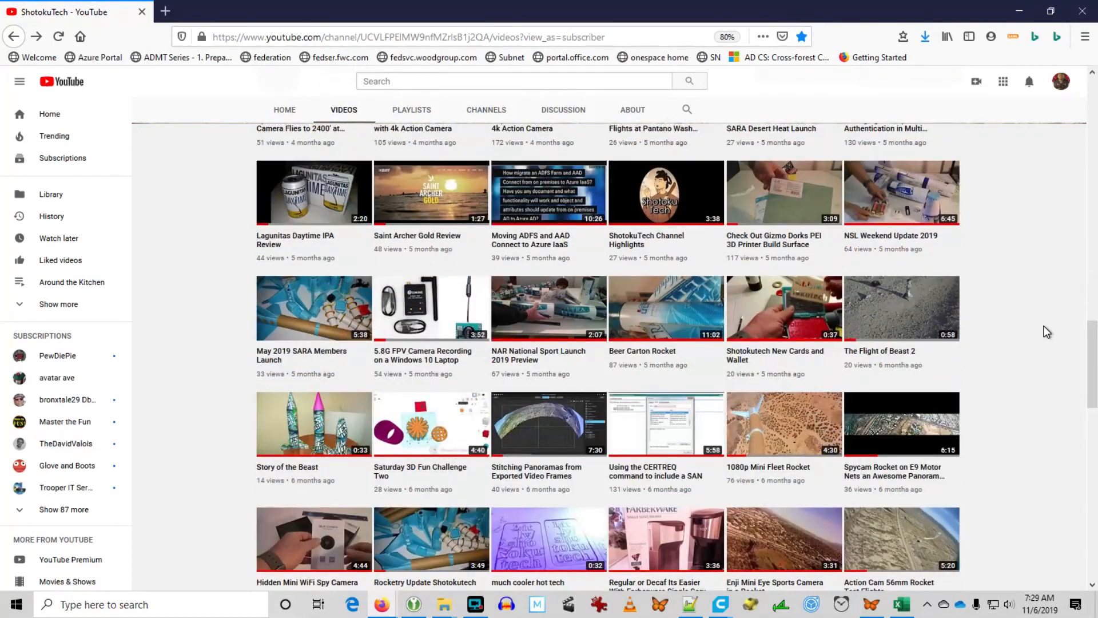
{"action": "scroll", "scroll_direction": "down", "scroll_amount": 3}
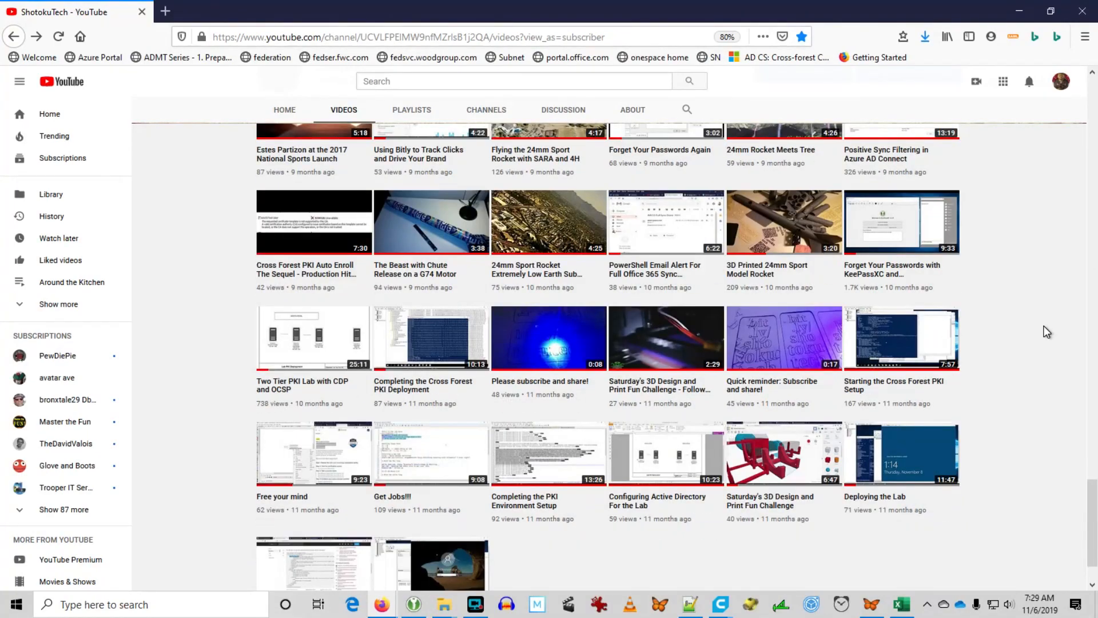
{"action": "scroll", "scroll_direction": "down", "scroll_amount": 3}
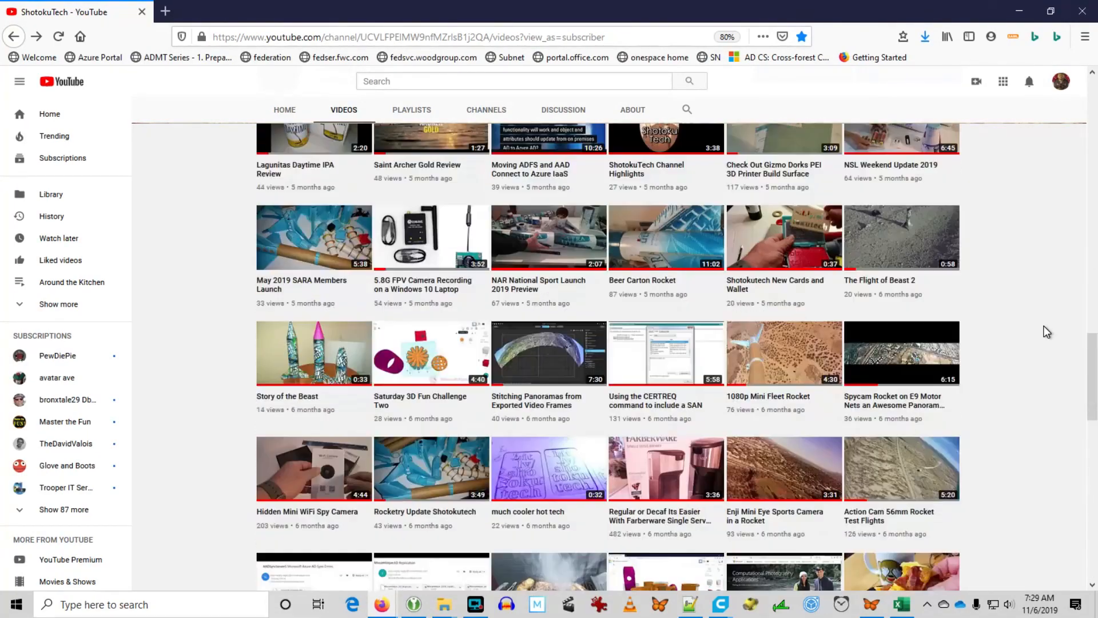
{"action": "scroll", "scroll_direction": "down", "scroll_amount": 3}
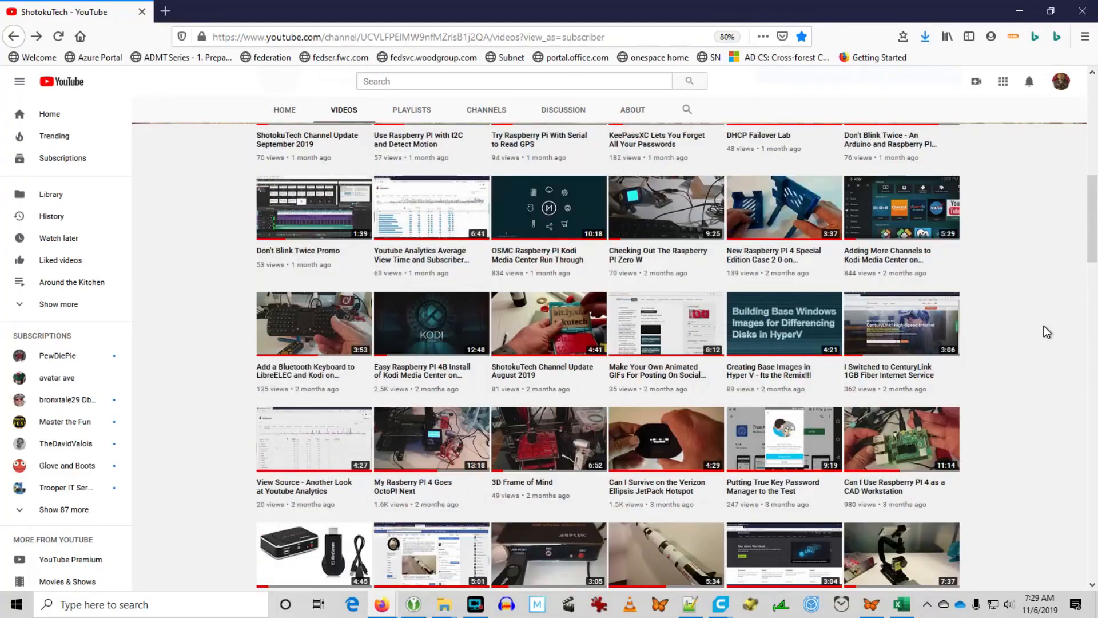